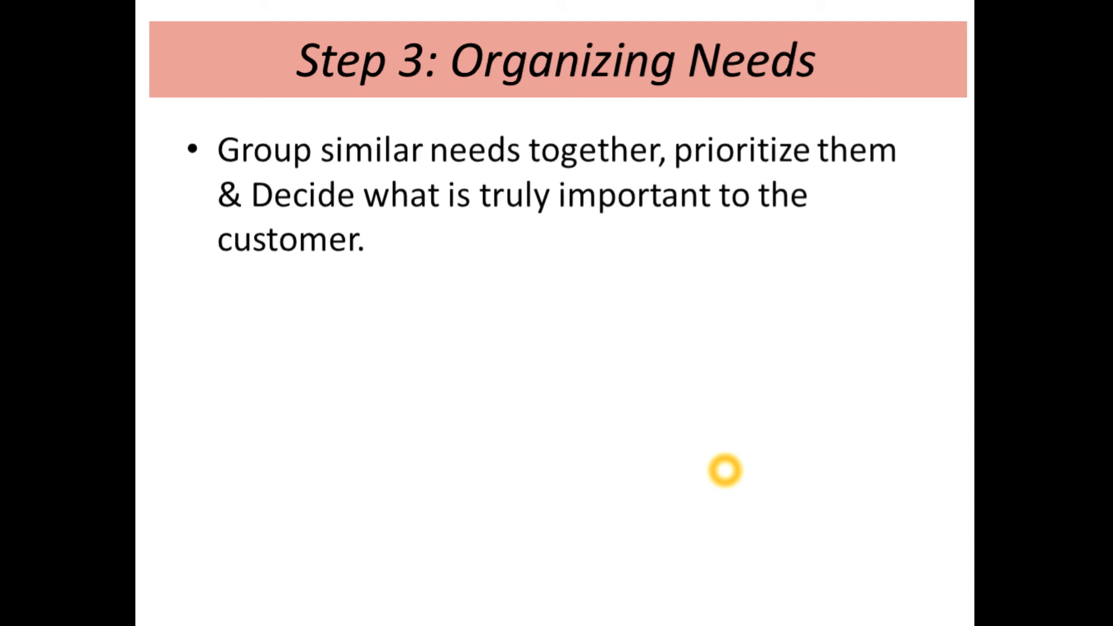
mouse_move(479, 190)
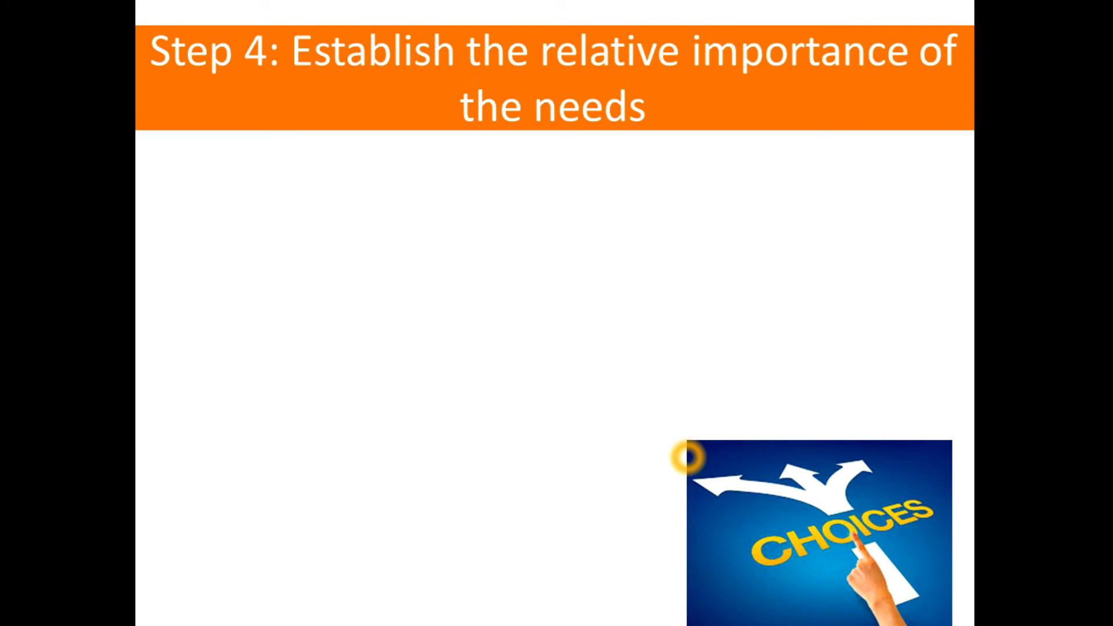
mouse_move(659, 291)
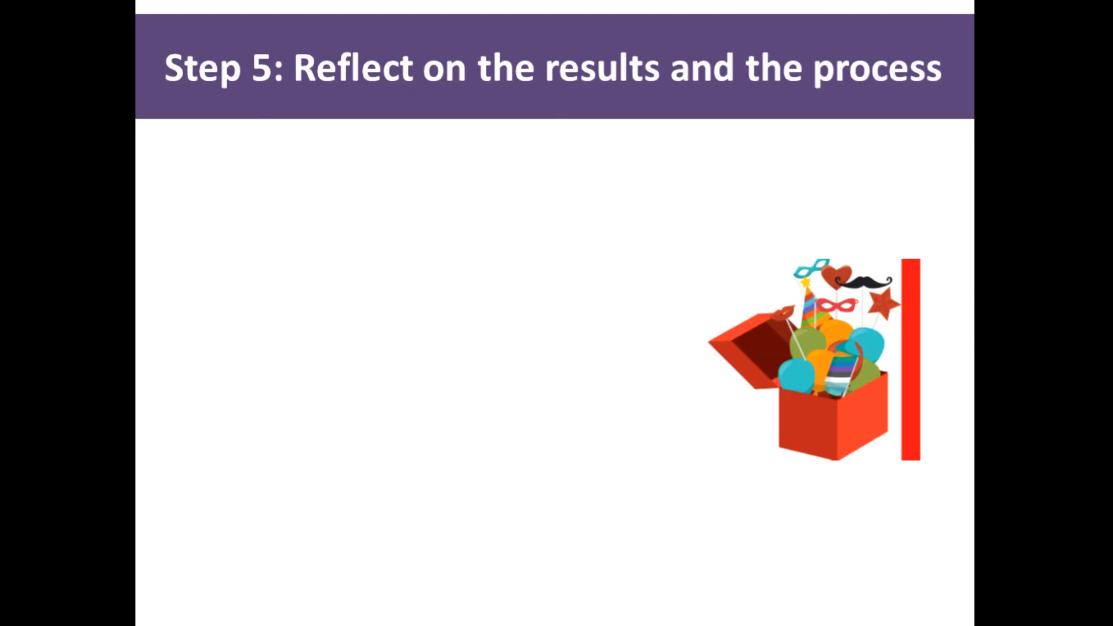
click(457, 248)
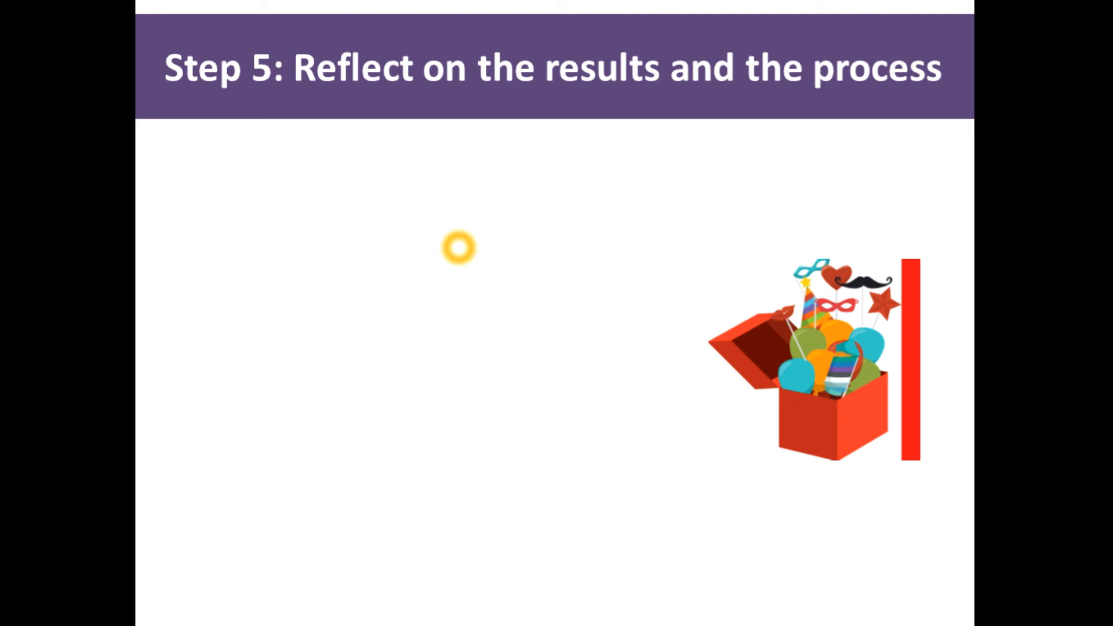